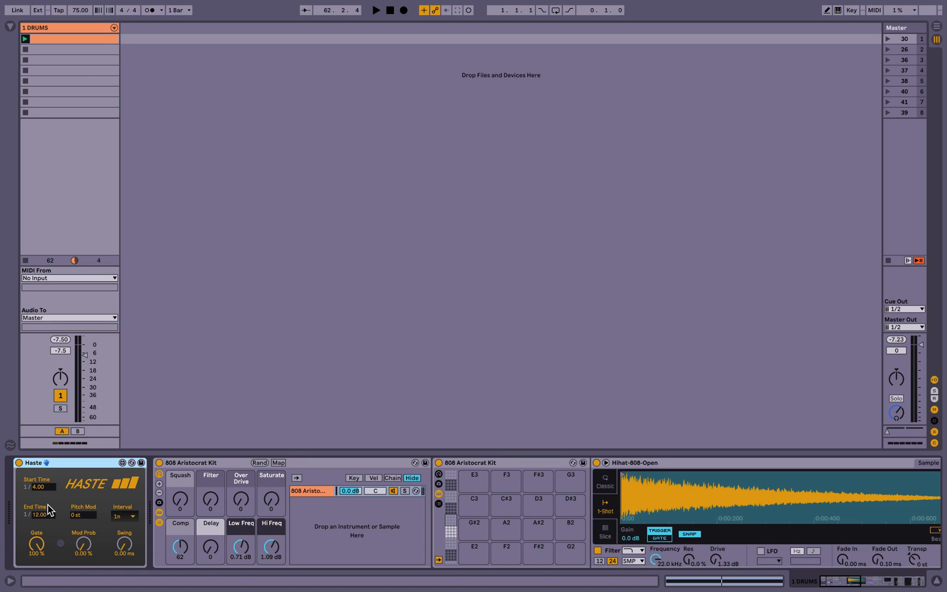
{"action": "mouse_move", "coordinate": [41, 514]}
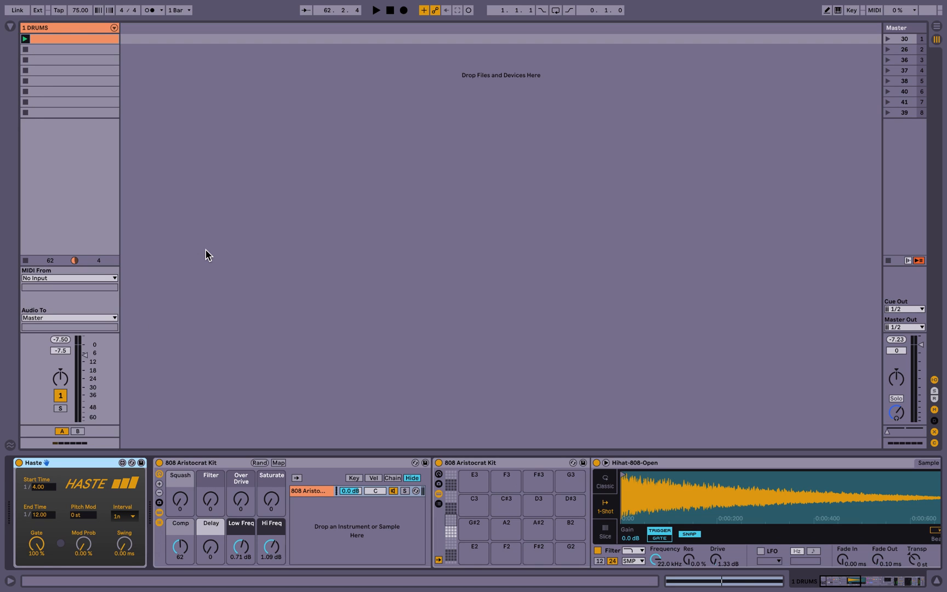
{"action": "mouse_move", "coordinate": [84, 139]}
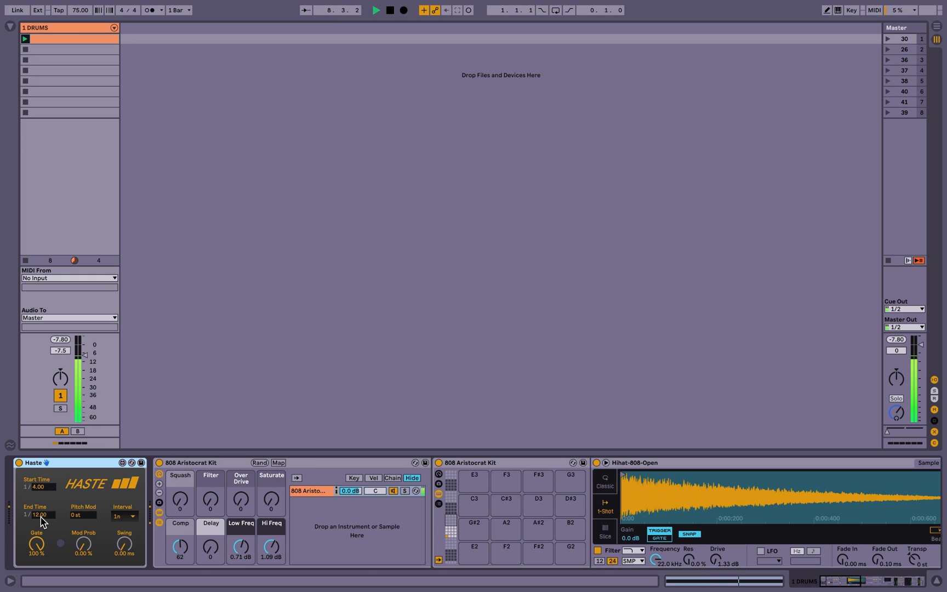
{"action": "mouse_move", "coordinate": [40, 514]}
{"action": "type", "text": "16"}
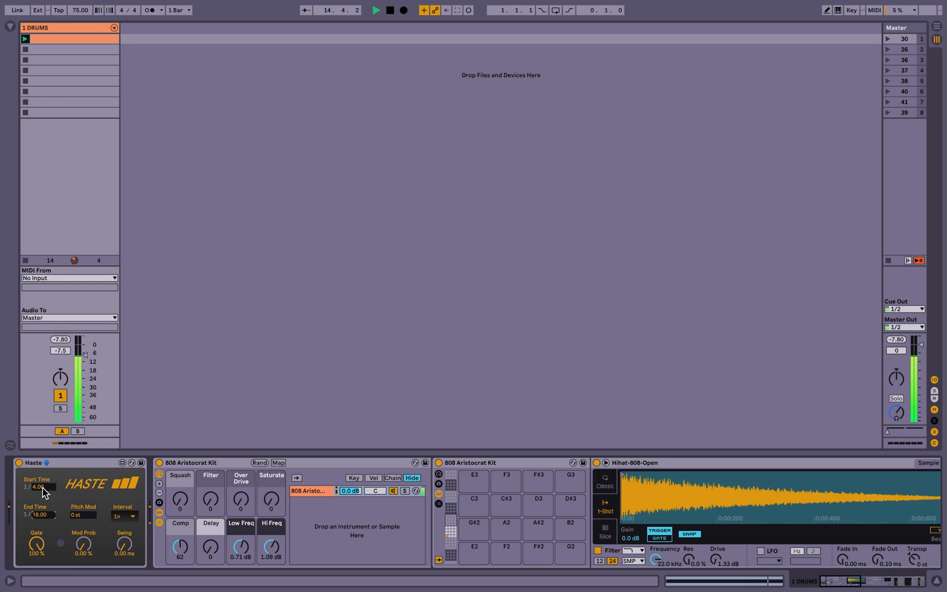
{"action": "mouse_move", "coordinate": [42, 487]}
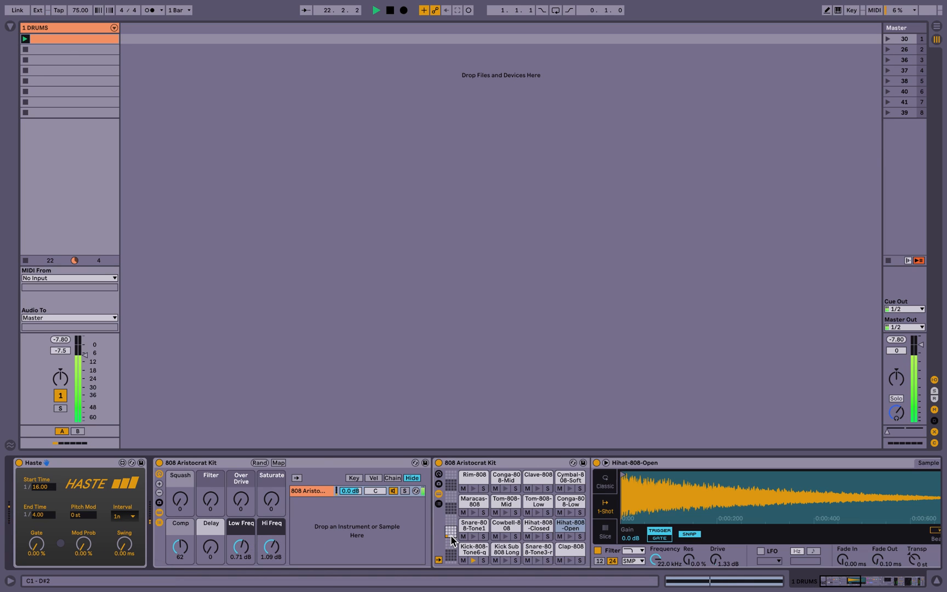
{"action": "mouse_move", "coordinate": [35, 546]}
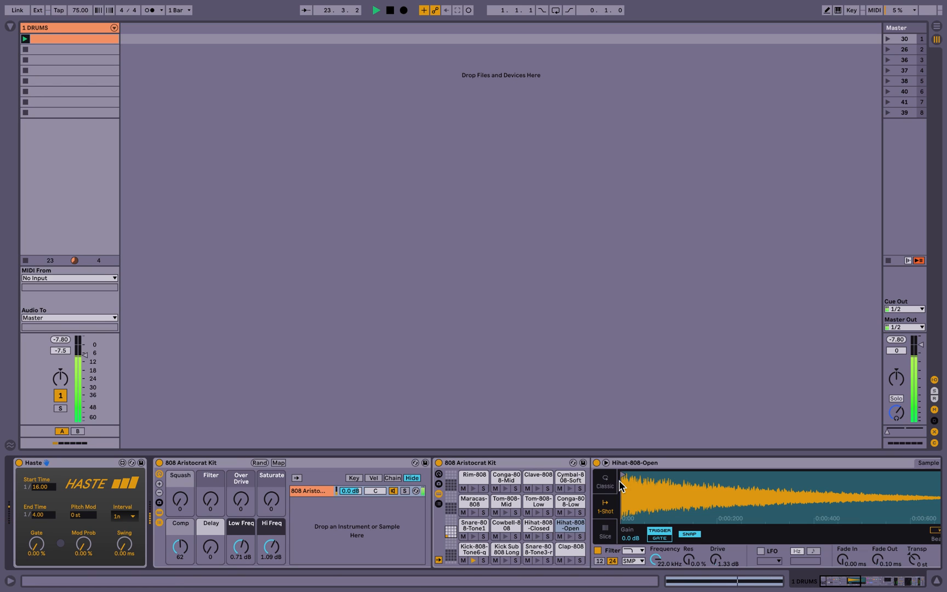
Switch the Hihat-808-Open and Kick-808-Tone6-q samples in Simpler to Classic playback mode
{"action": "left_click", "coordinate": [604, 481]}
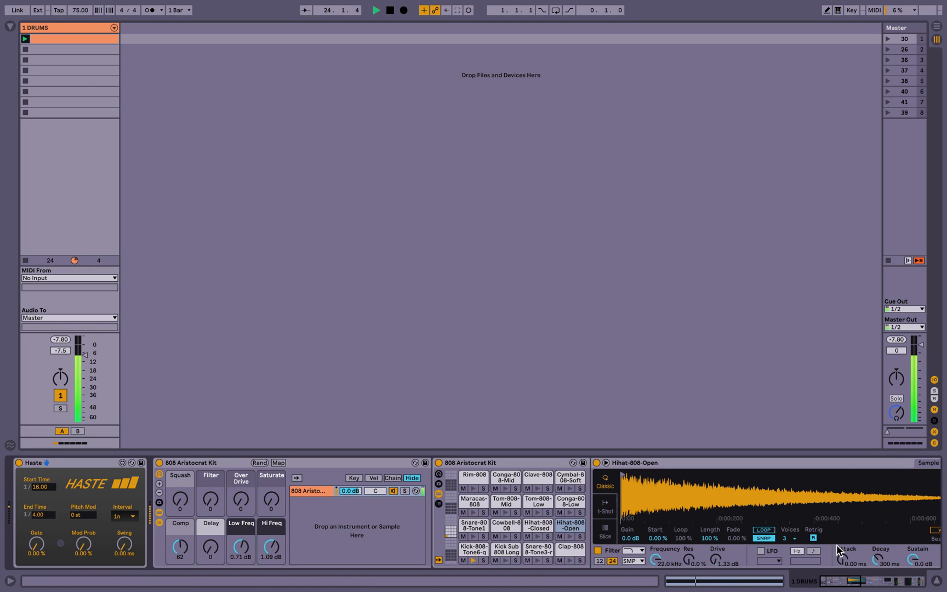
{"action": "left_click", "coordinate": [473, 551]}
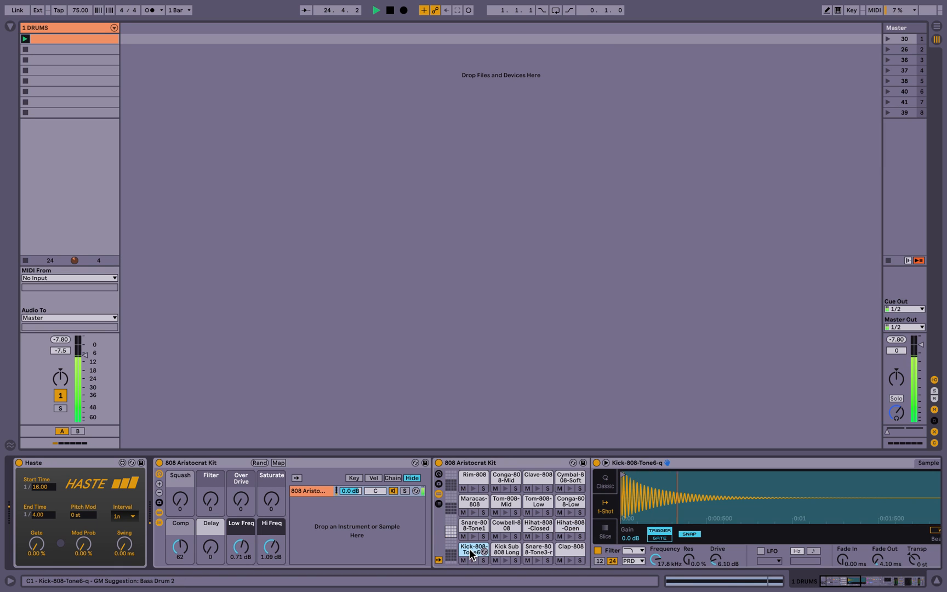
{"action": "left_click", "coordinate": [764, 534]}
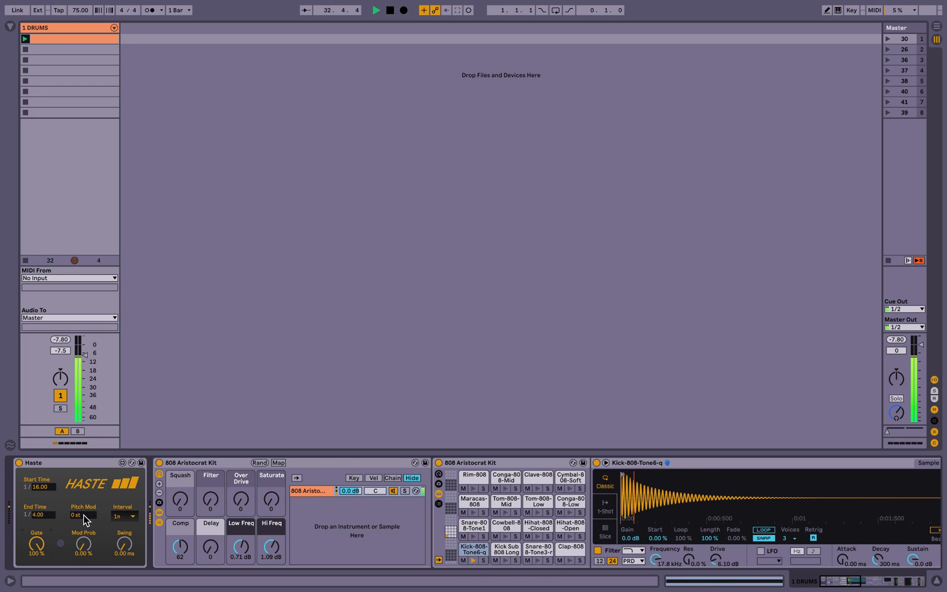
{"action": "mouse_move", "coordinate": [83, 514]}
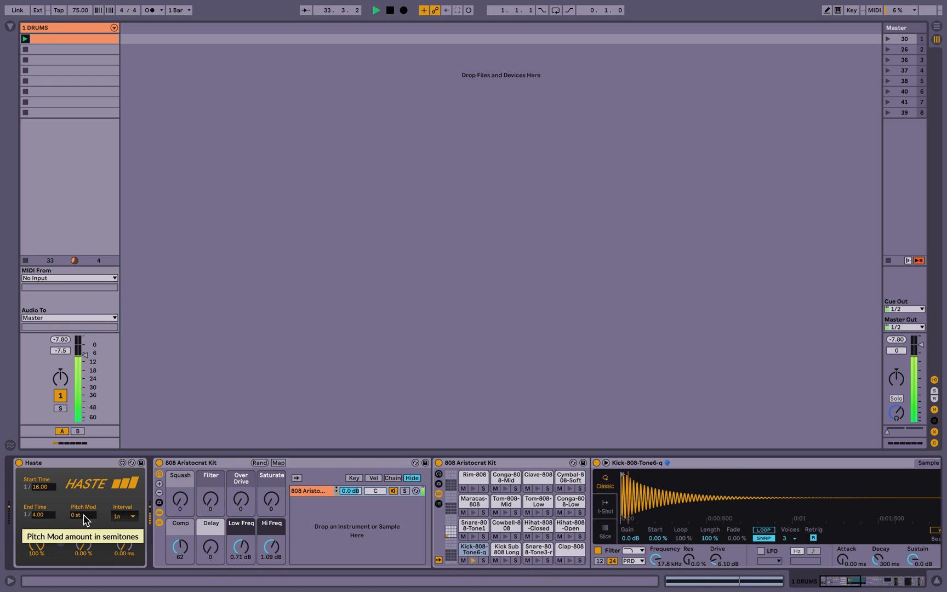
{"action": "mouse_move", "coordinate": [84, 547]}
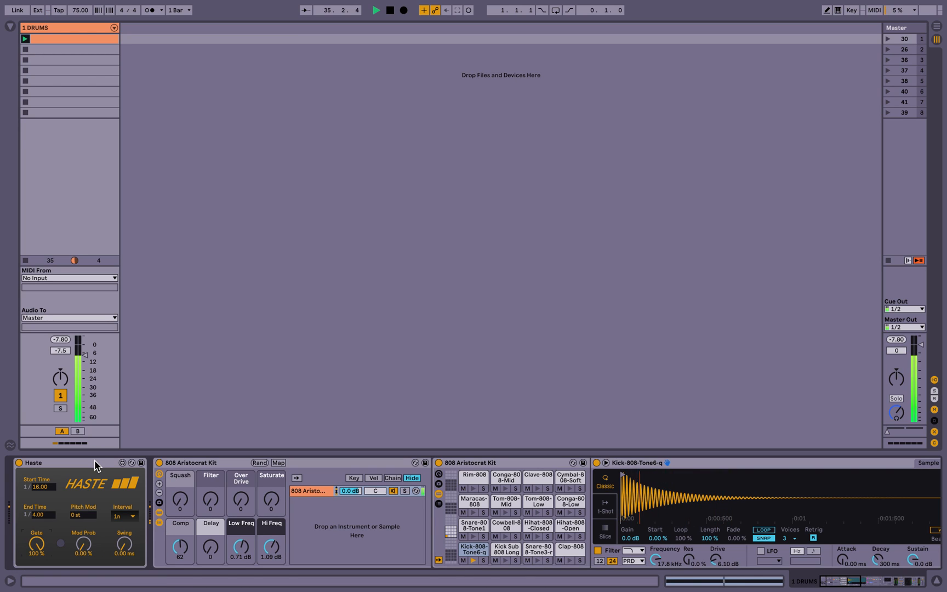
{"action": "mouse_move", "coordinate": [84, 522]}
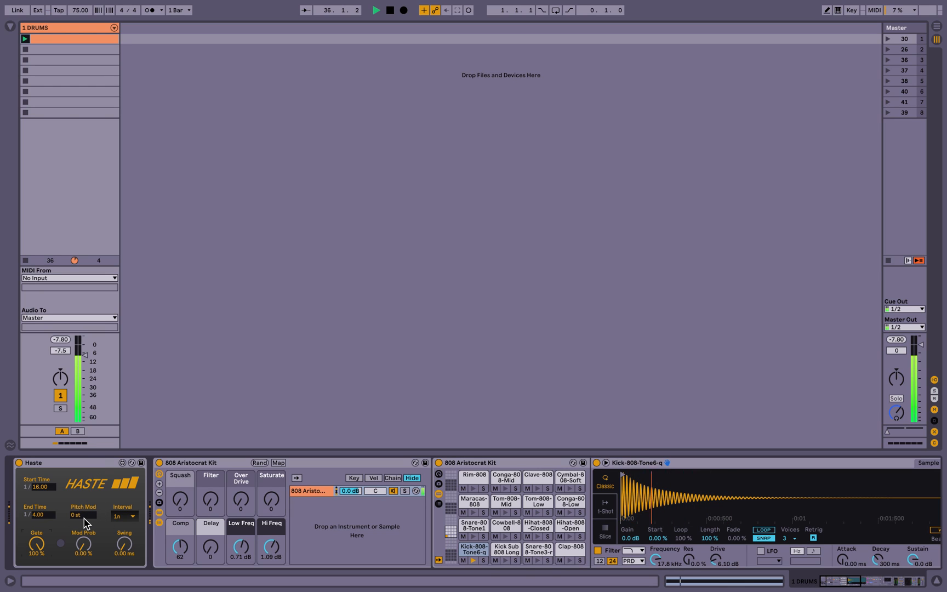
{"action": "mouse_move", "coordinate": [84, 542]}
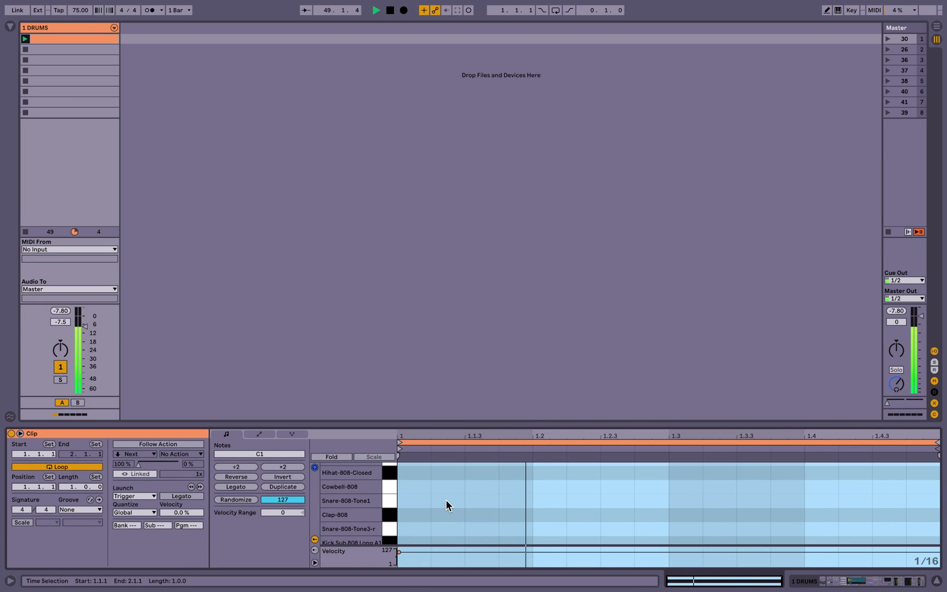
{"action": "scroll", "scroll_direction": "down", "scroll_amount": 3}
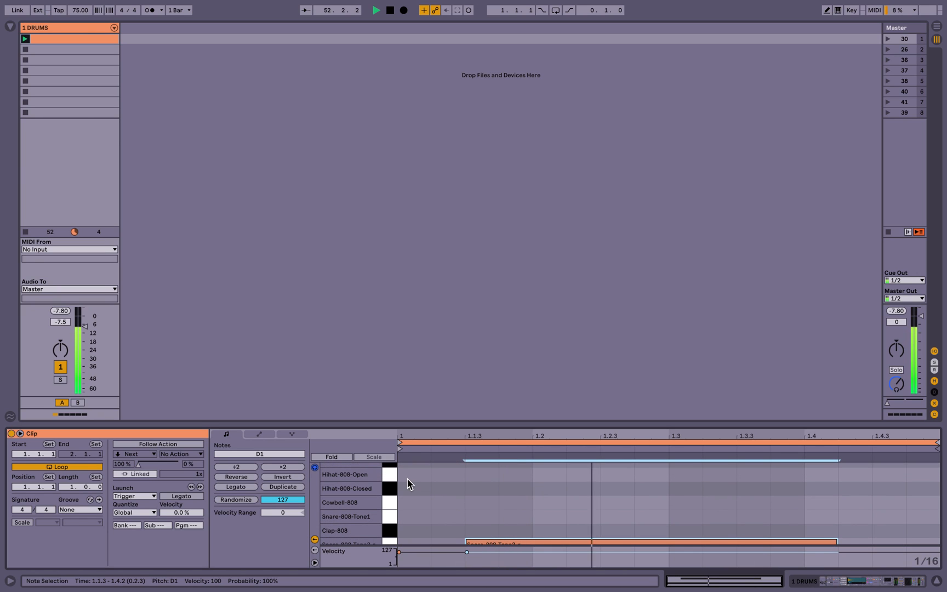
{"action": "left_click", "coordinate": [447, 488]}
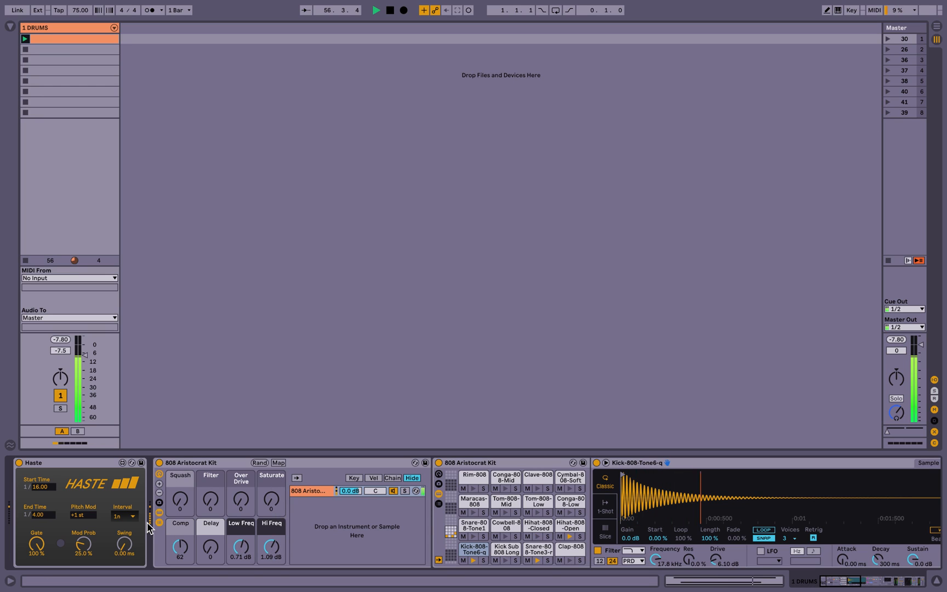
{"action": "mouse_move", "coordinate": [123, 549]}
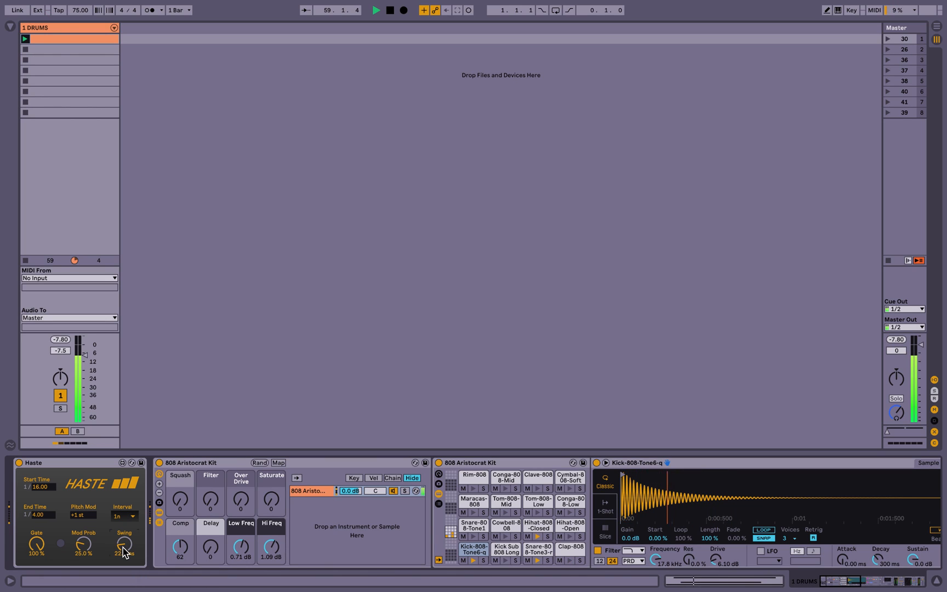
{"action": "mouse_move", "coordinate": [125, 546]}
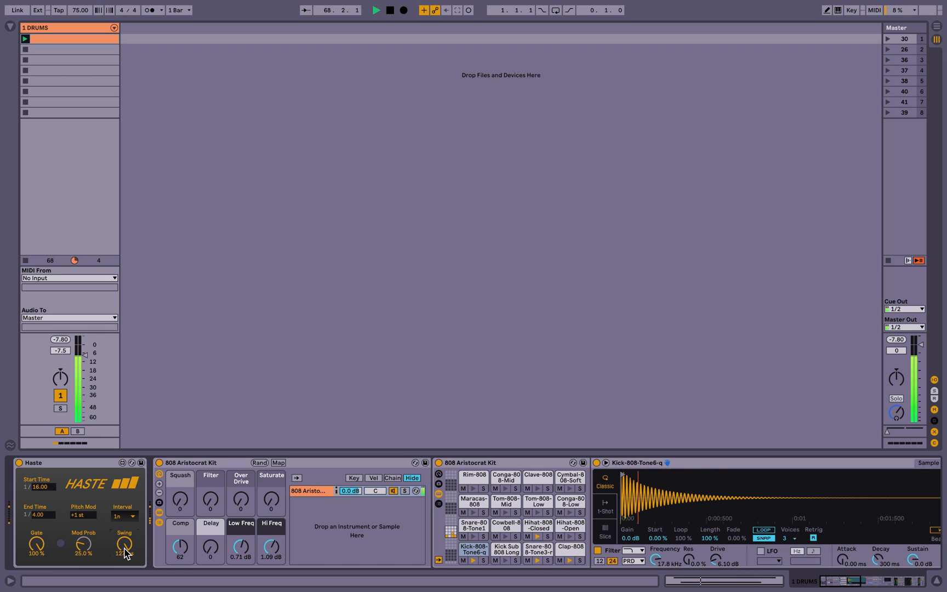
{"action": "mouse_move", "coordinate": [125, 546]}
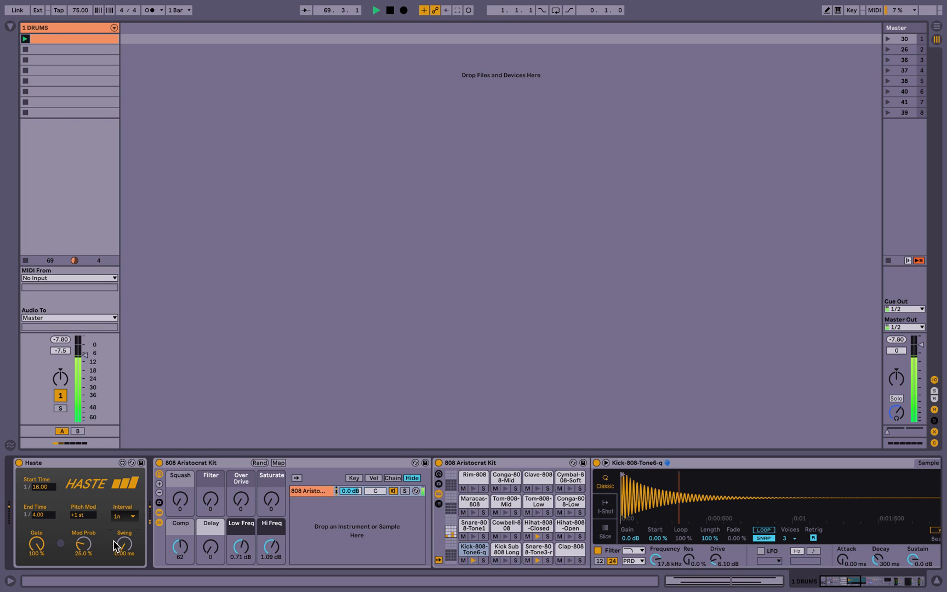
{"action": "mouse_move", "coordinate": [124, 544]}
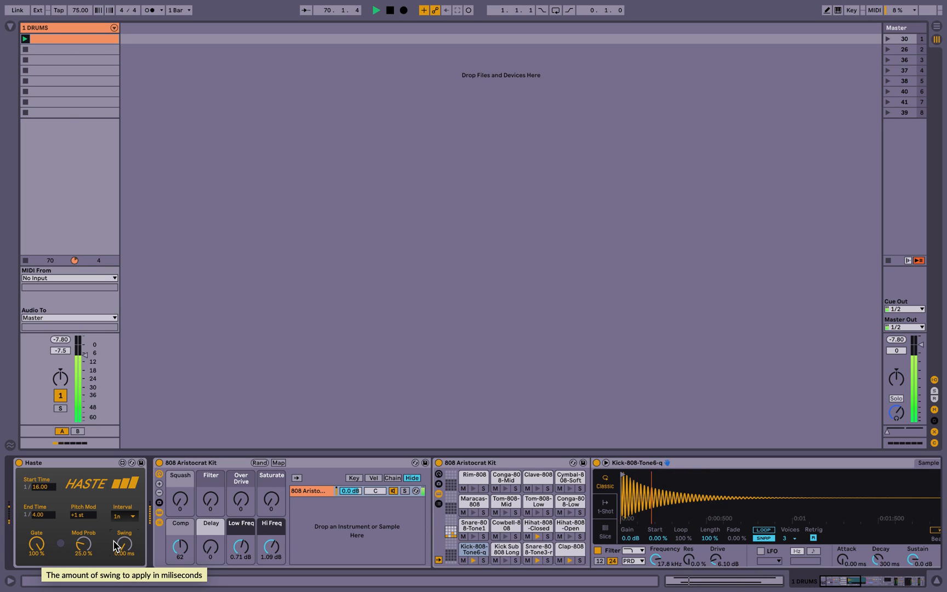
{"action": "mouse_move", "coordinate": [140, 523]}
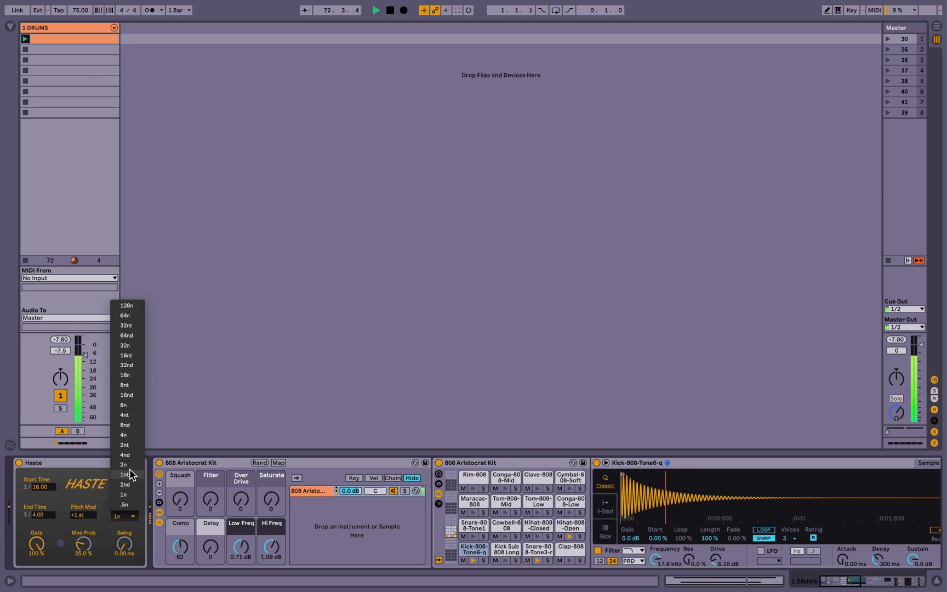
Choose 2n from Haste's Interval dropdown to repeat at half notes
{"action": "left_click", "coordinate": [124, 464]}
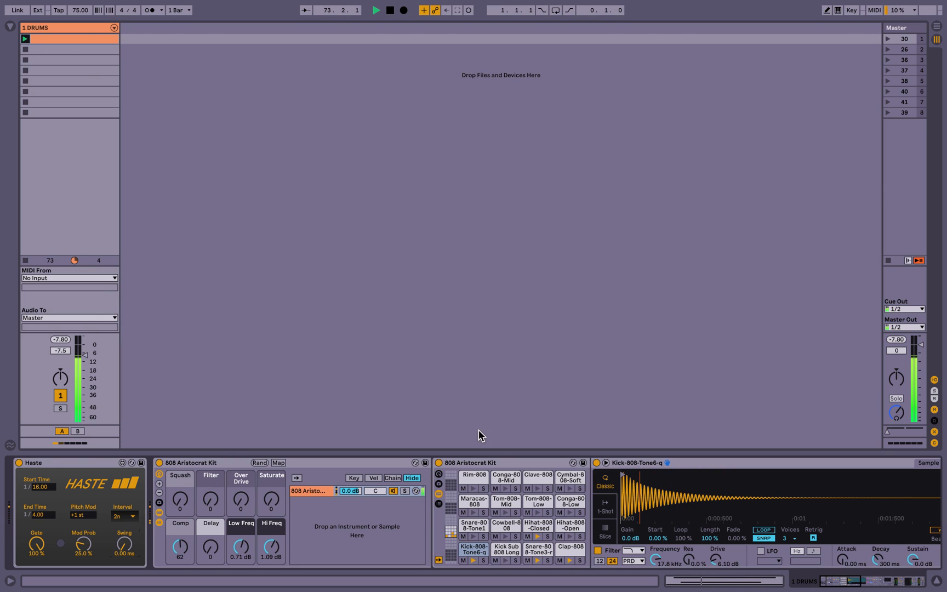